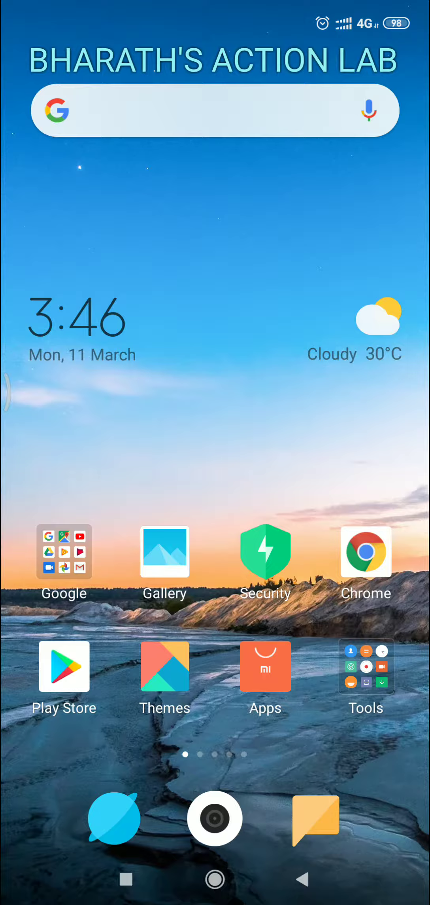
- Reach the home-screen folder holding Adobe Acrobat and MyJio and open it
scroll("left", 3)
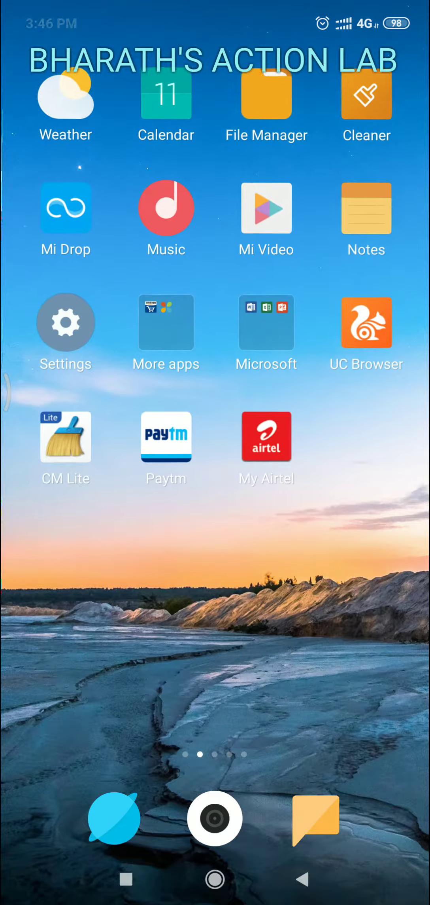
scroll("left", 3)
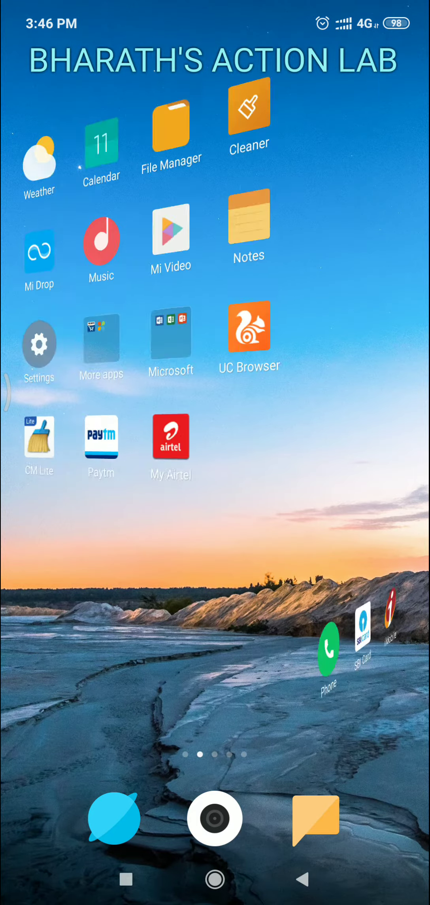
scroll("left", 3)
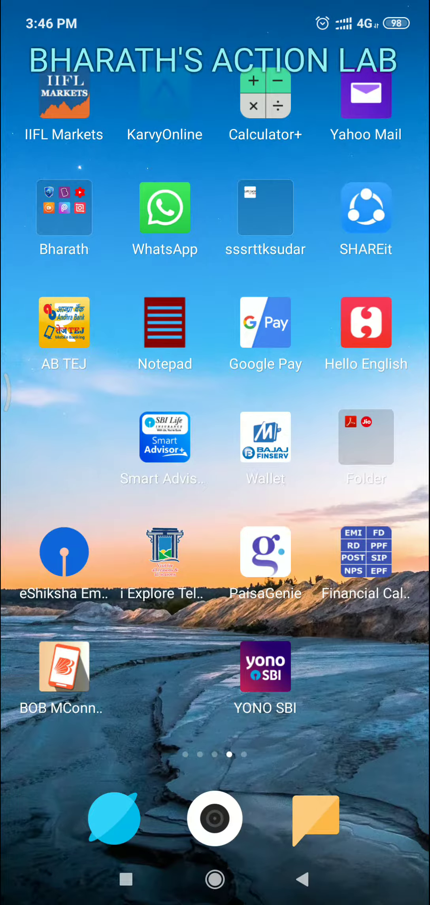
left_click(366, 436)
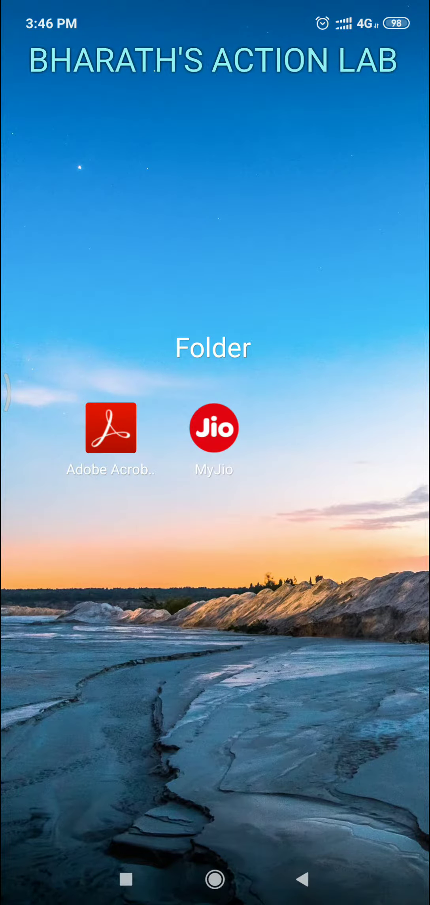
- Launch MyJio and bring up My Vouchers listing the Promo GB 1.5 GB/day voucher
left_click(215, 428)
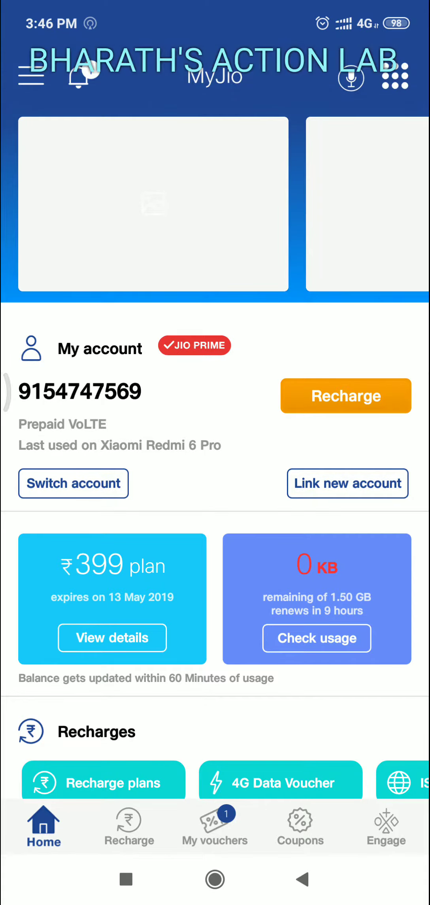
scroll("down", 3)
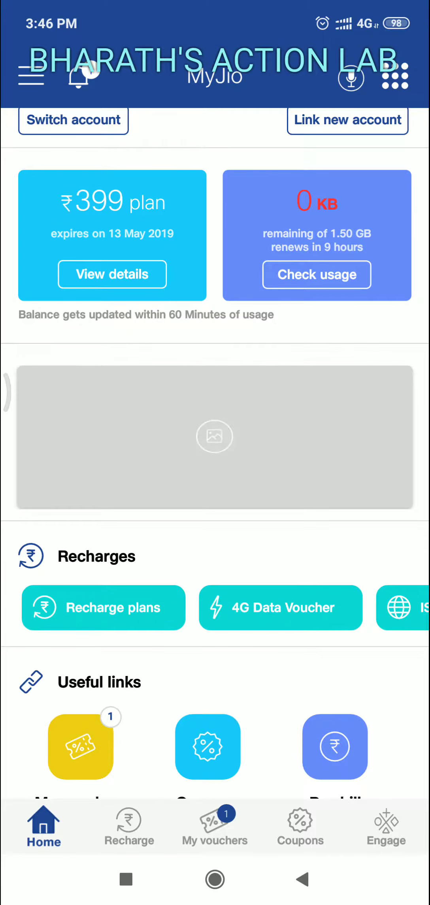
left_click(280, 608)
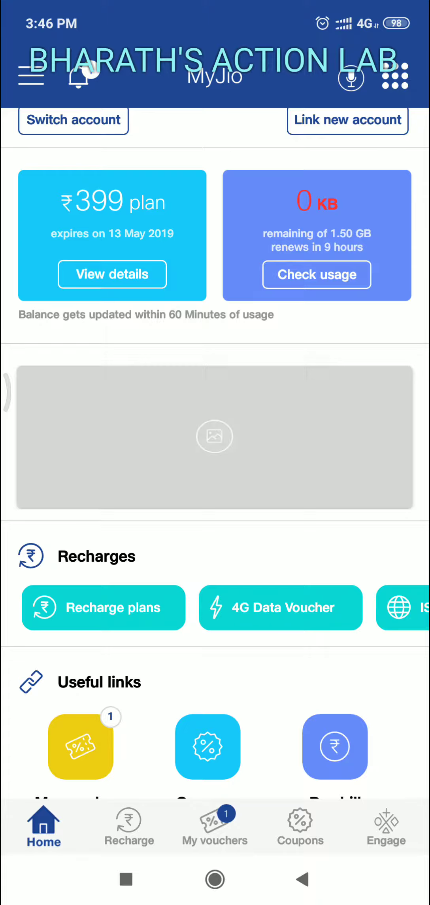
left_click(215, 825)
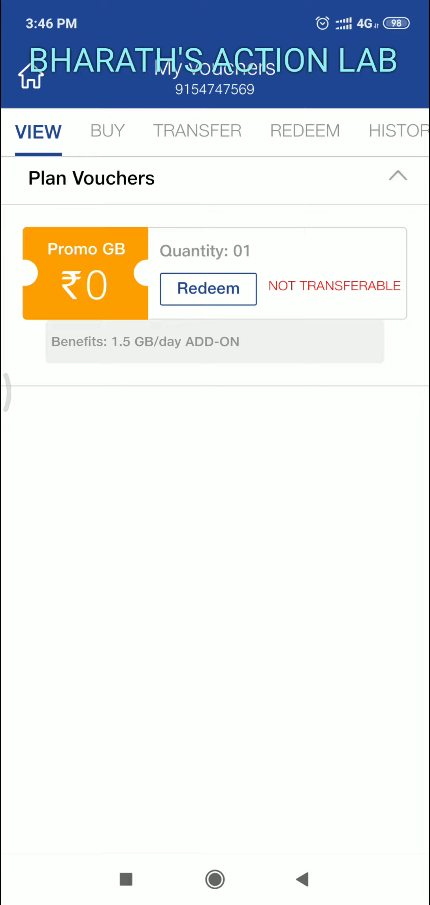
- Redeem the Promo GB voucher and proceed to the ₹0 recharge review for 1.5 GB/day
left_click(304, 132)
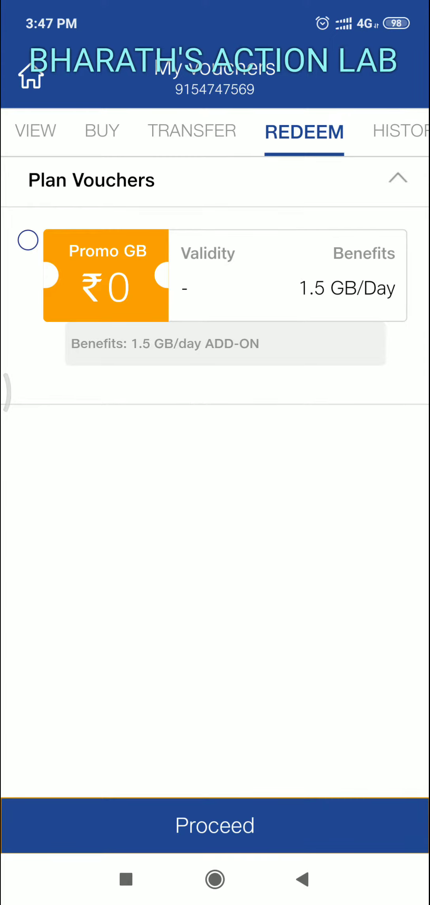
left_click(215, 826)
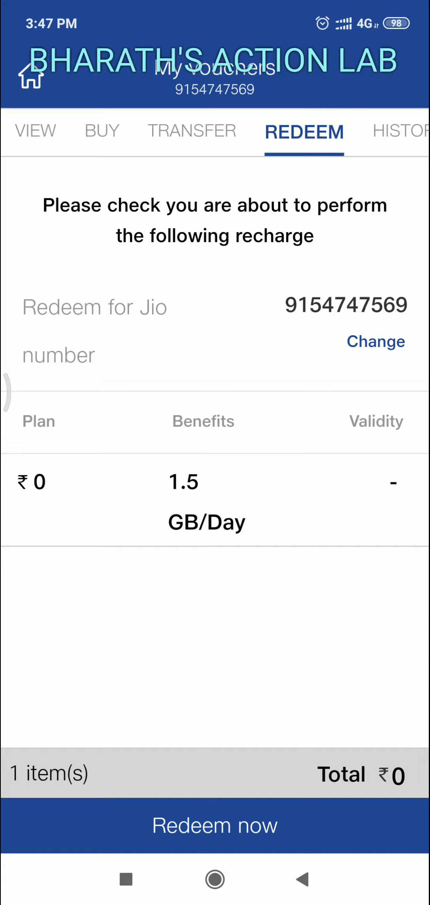
- Confirm the ₹0 redemption with immediate activation until 'Redeemed successfully' shows, then finish
left_click(215, 824)
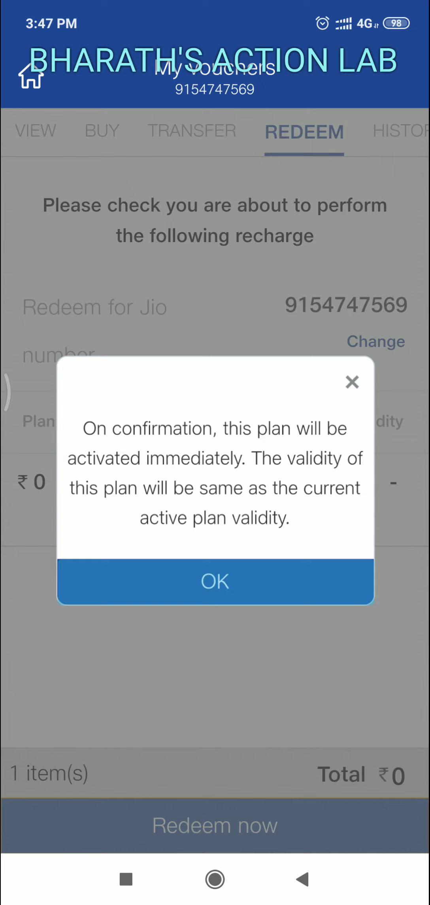
left_click(215, 581)
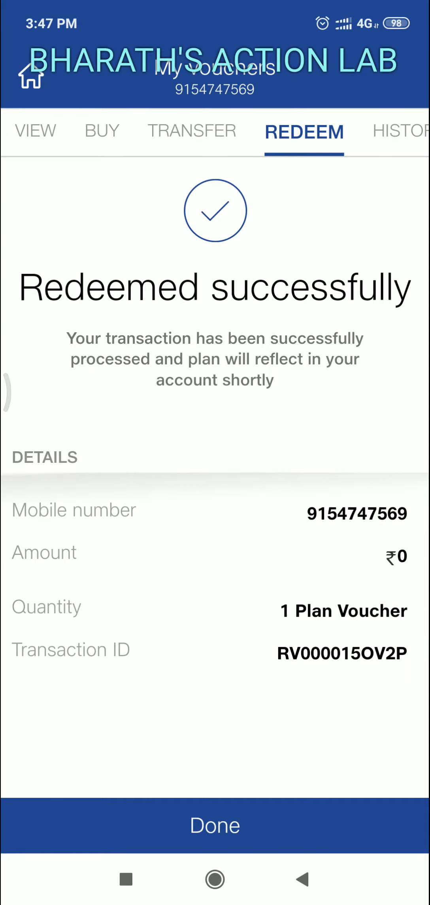
left_click(215, 825)
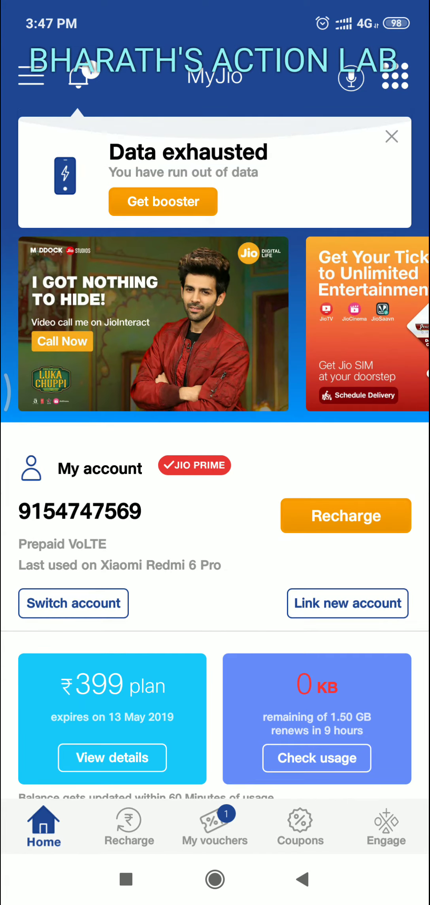
- Dismiss the Data exhausted banner and view the ₹0 Recharge done notification before returning home
left_click(391, 137)
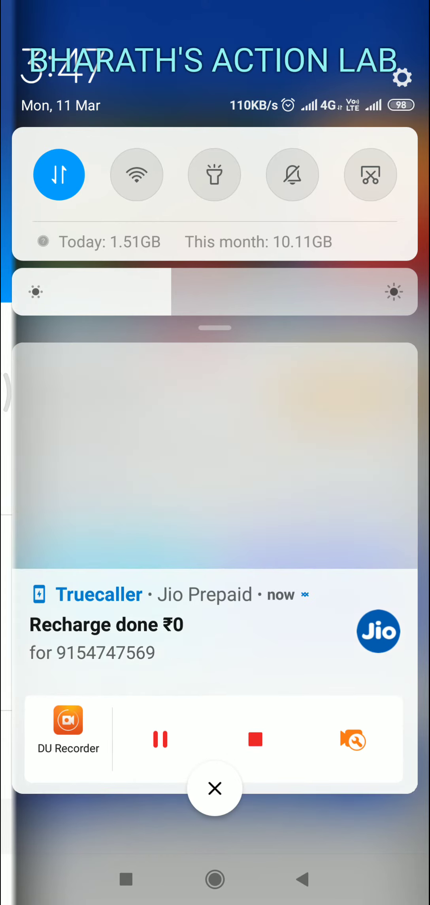
left_click(214, 789)
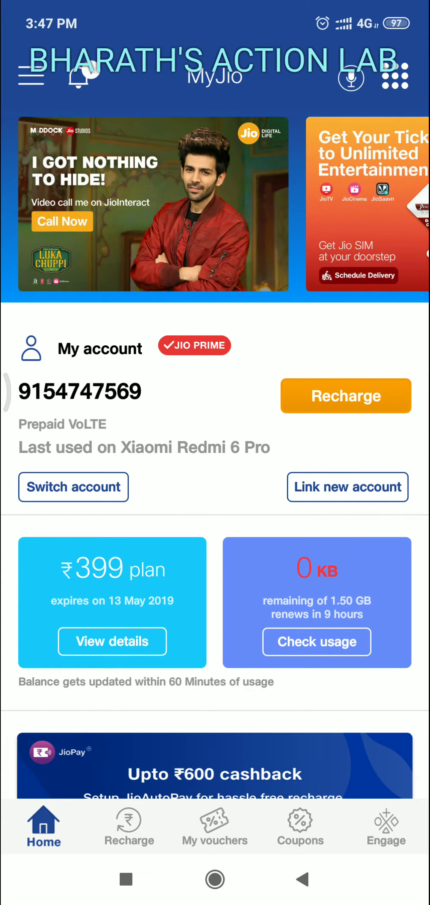